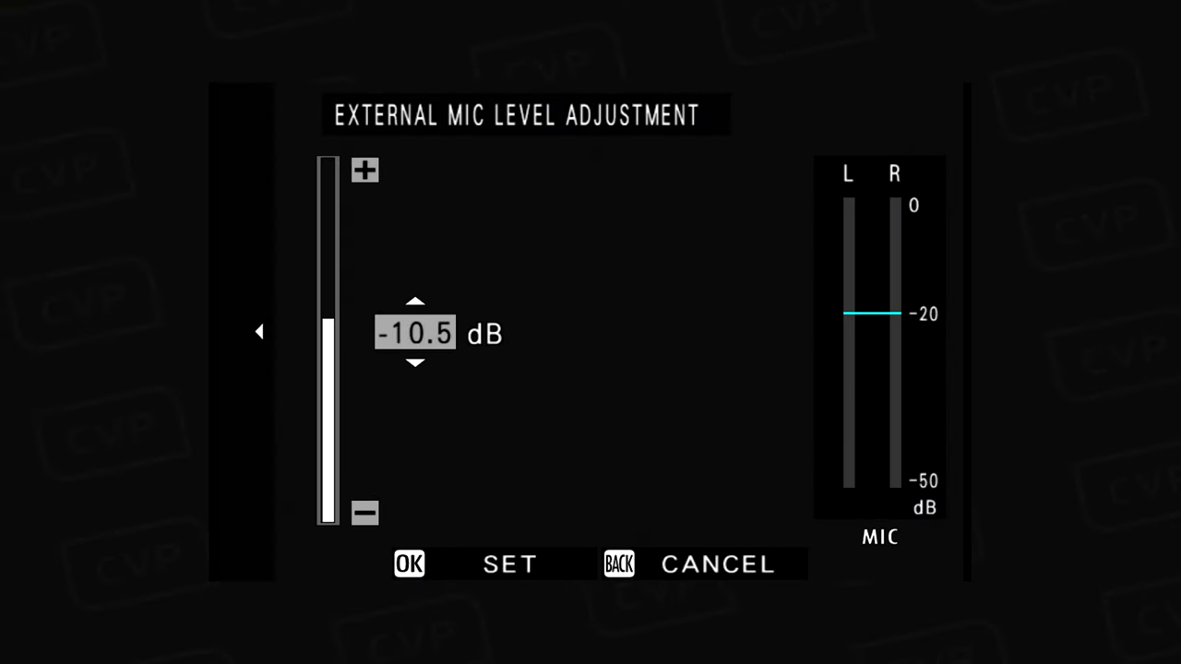
Enter the Set Up tab's User Setting submenu listing Format, Area Setting and Date/Time.
left_click(415, 362)
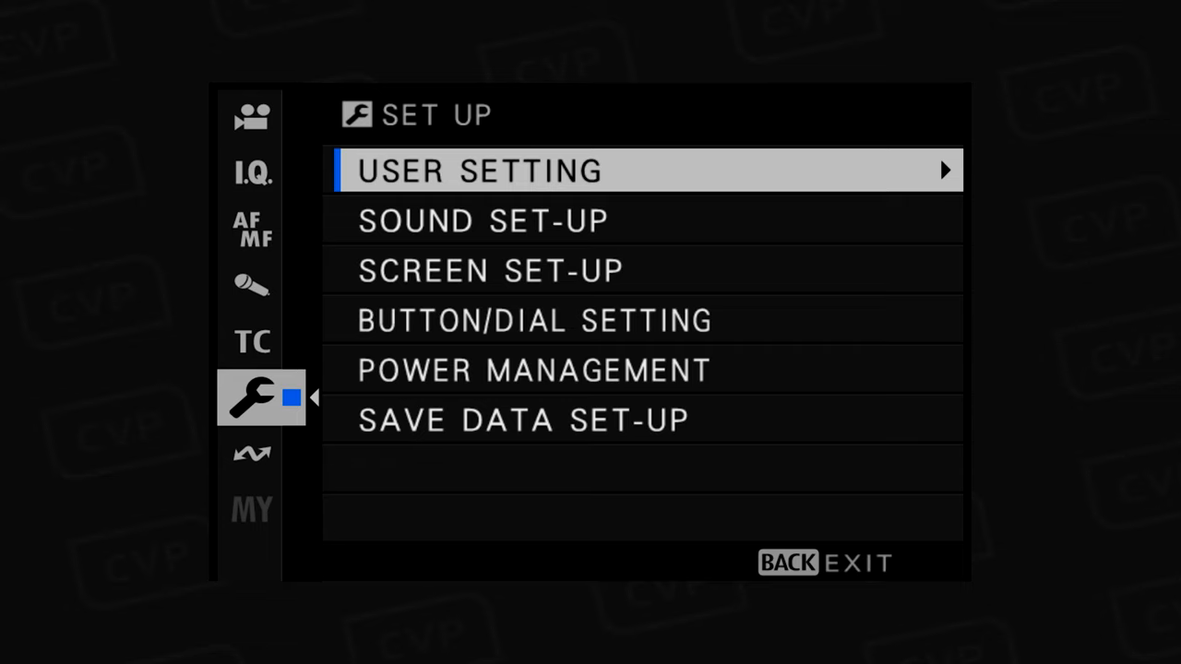
left_click(646, 170)
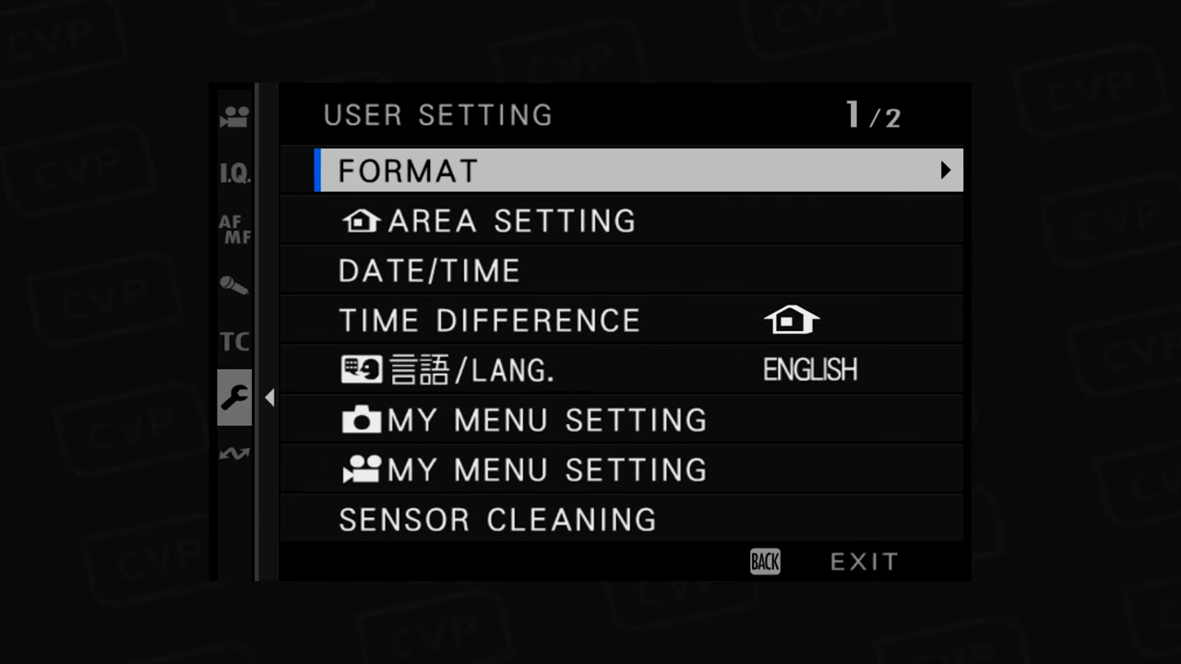